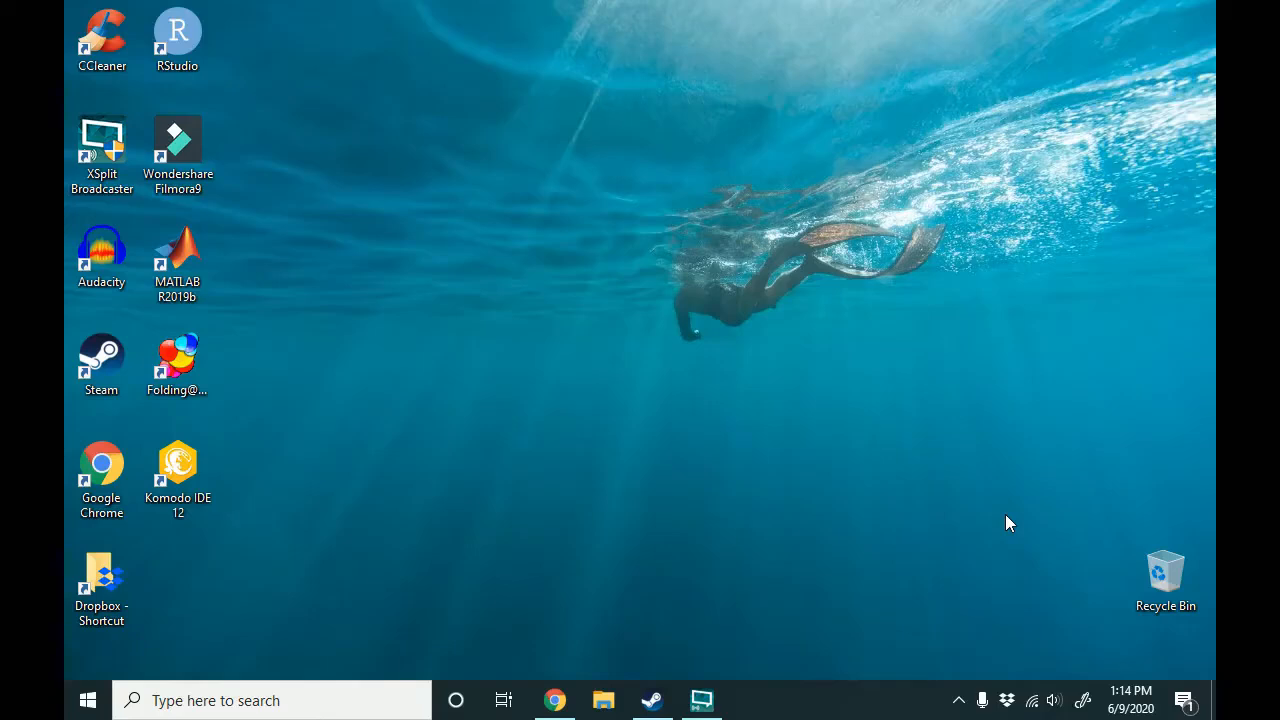
mouse_move(1012, 524)
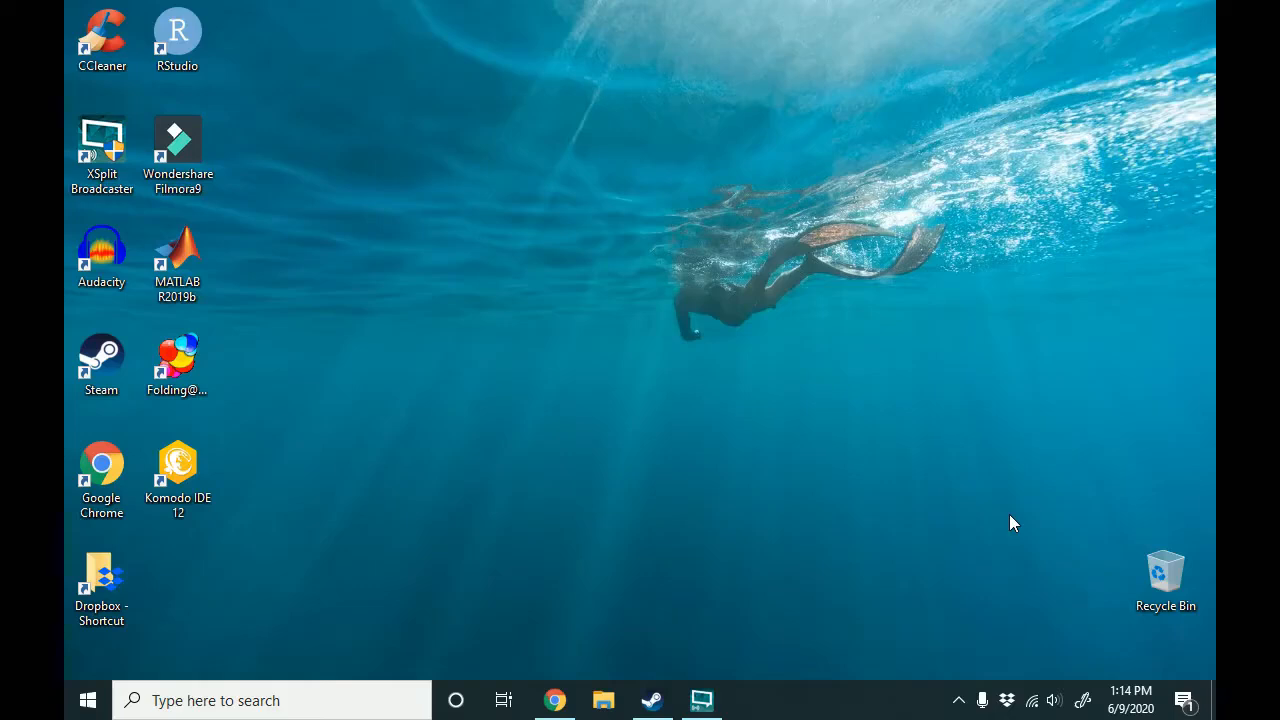
mouse_move(870, 540)
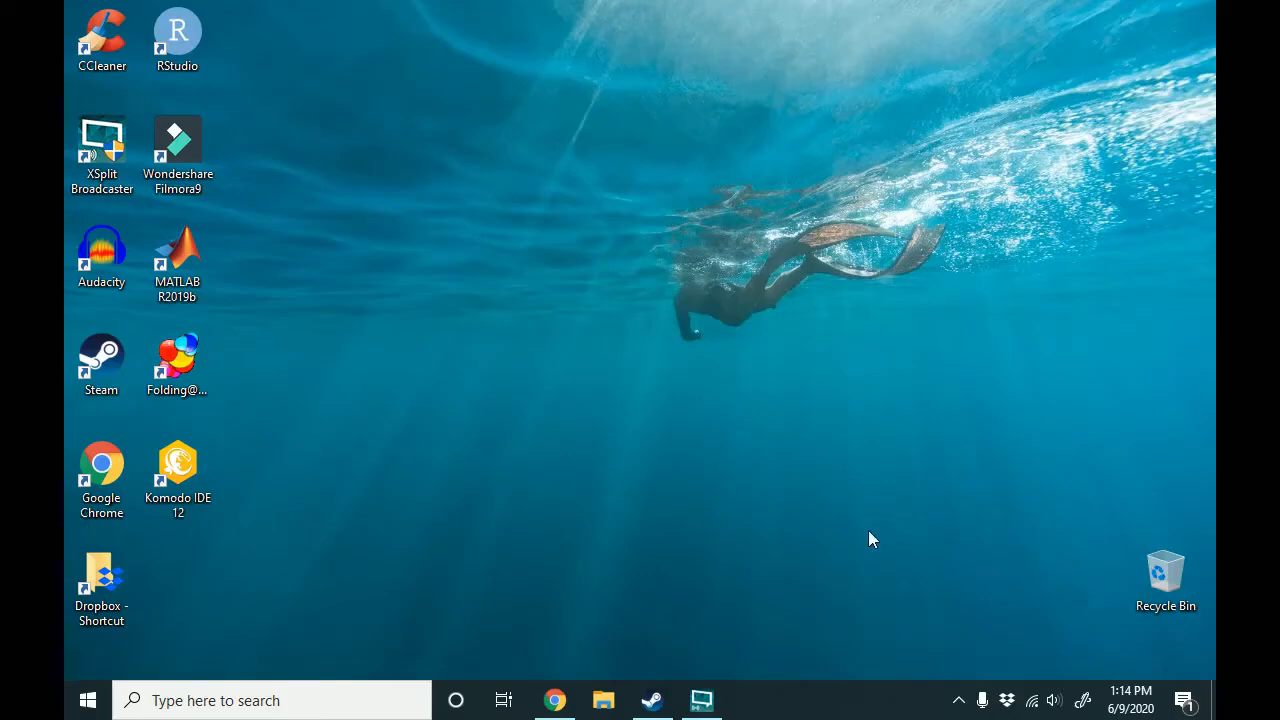
Step: Launch Steam and bring up the library options for the non-Steam entry Google Chrome
left_click(652, 700)
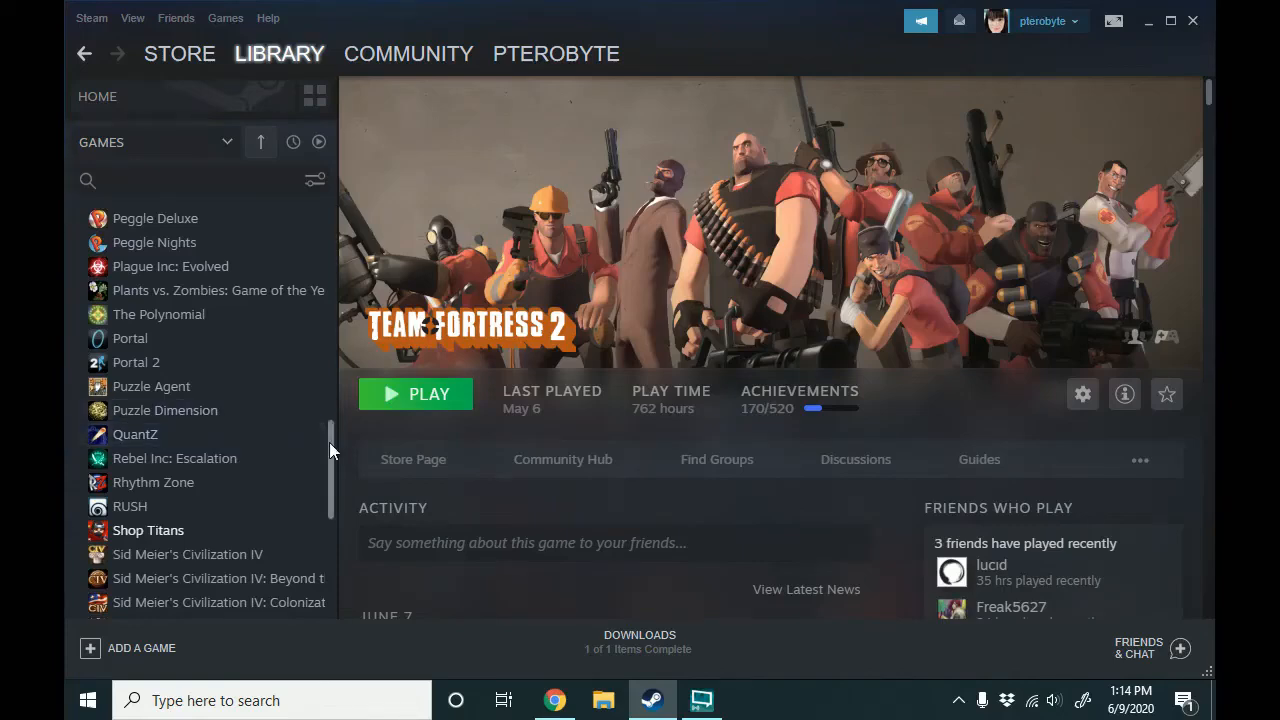
scroll("down", 3)
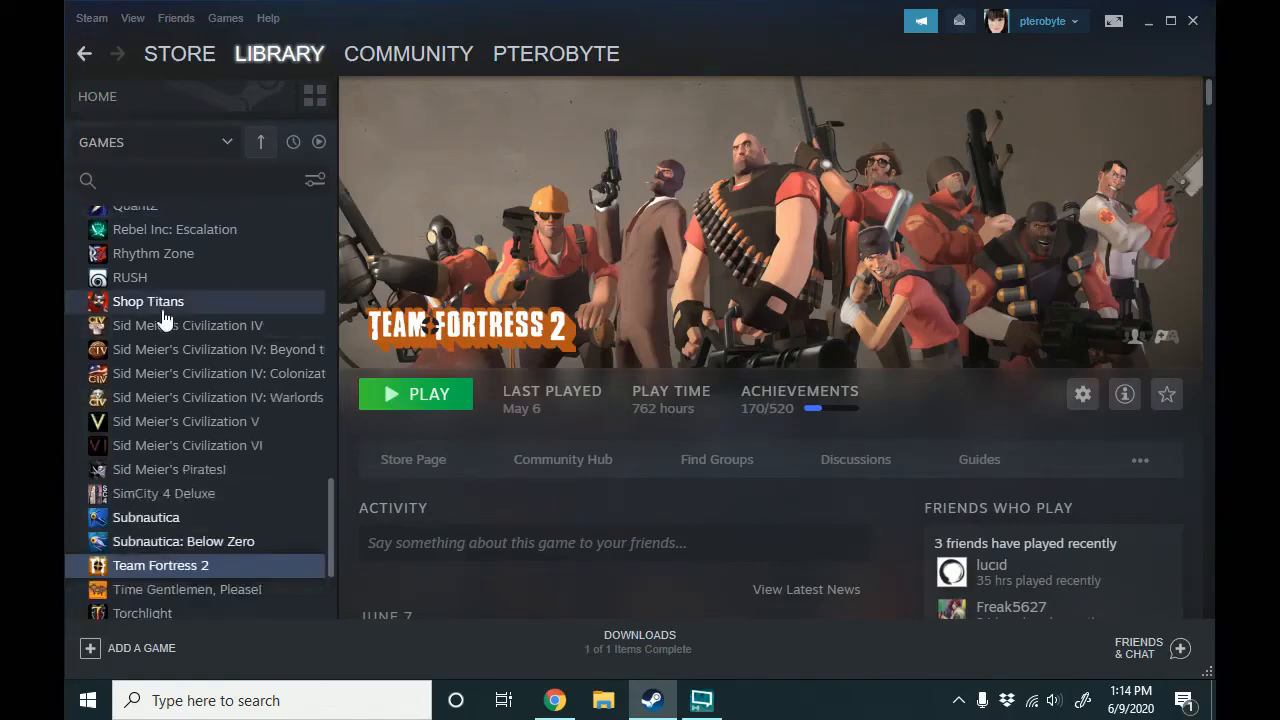
scroll("down", 3)
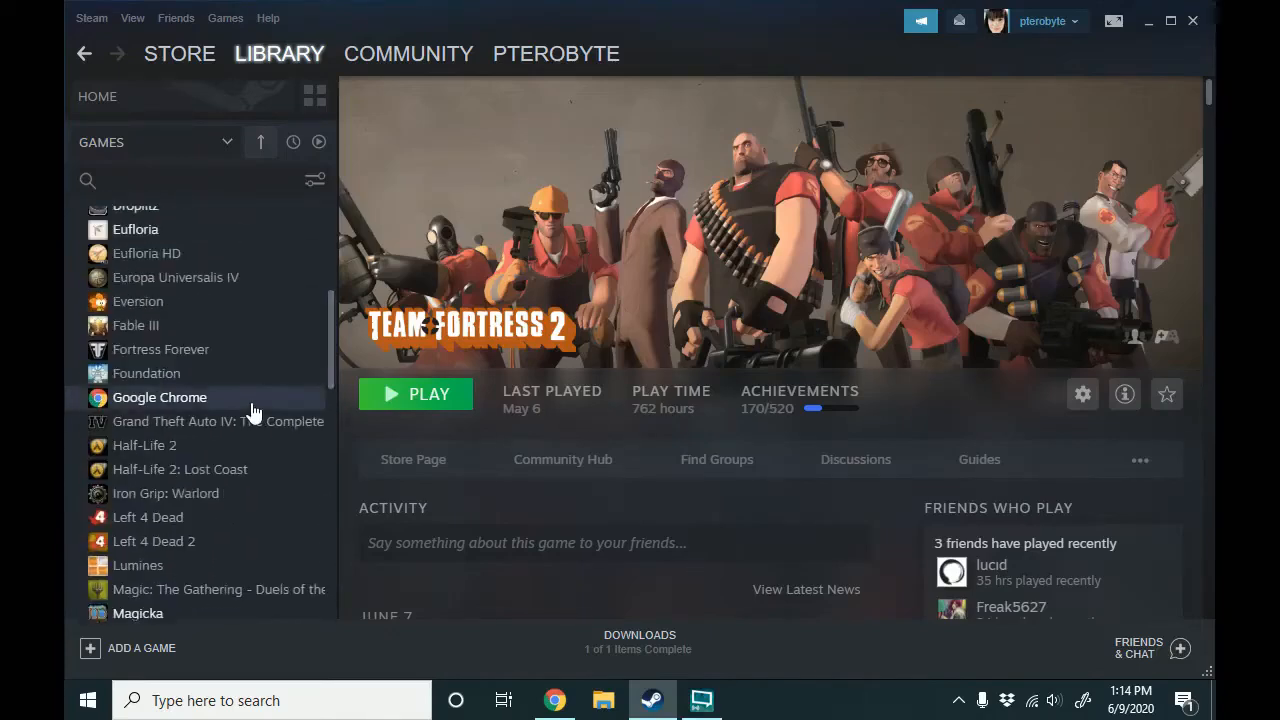
mouse_move(176, 408)
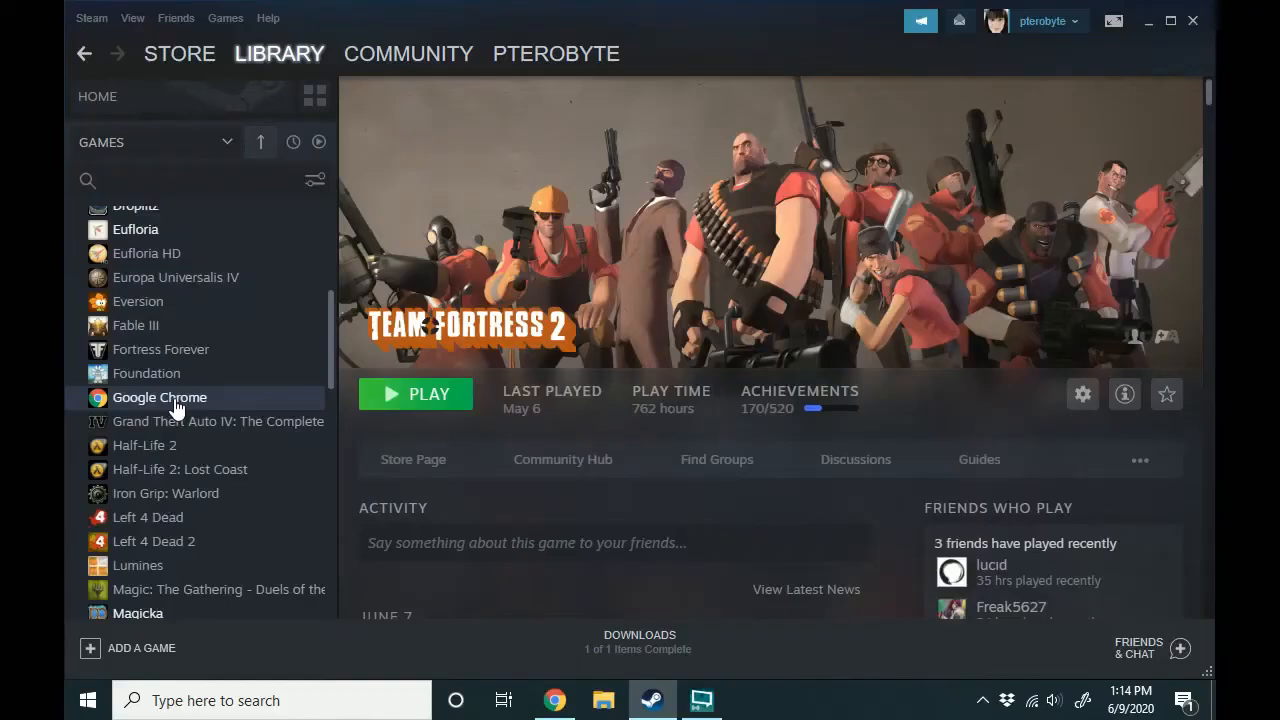
mouse_move(264, 412)
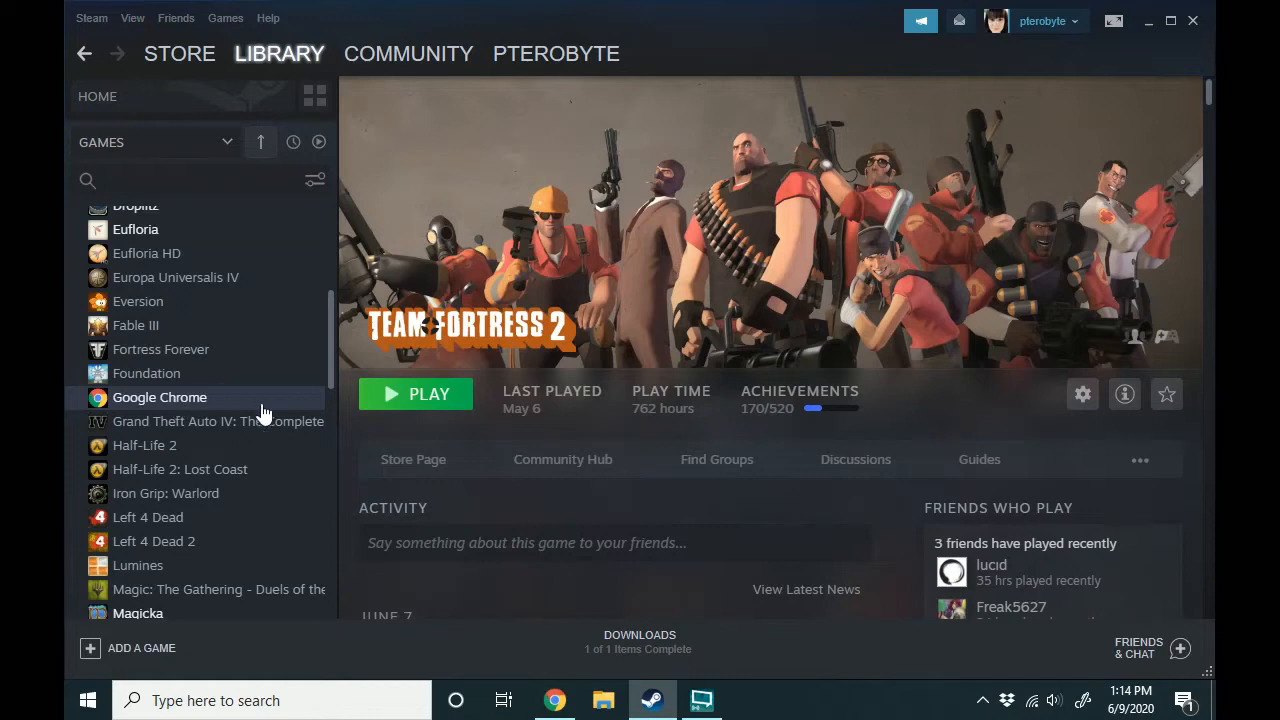
mouse_move(270, 408)
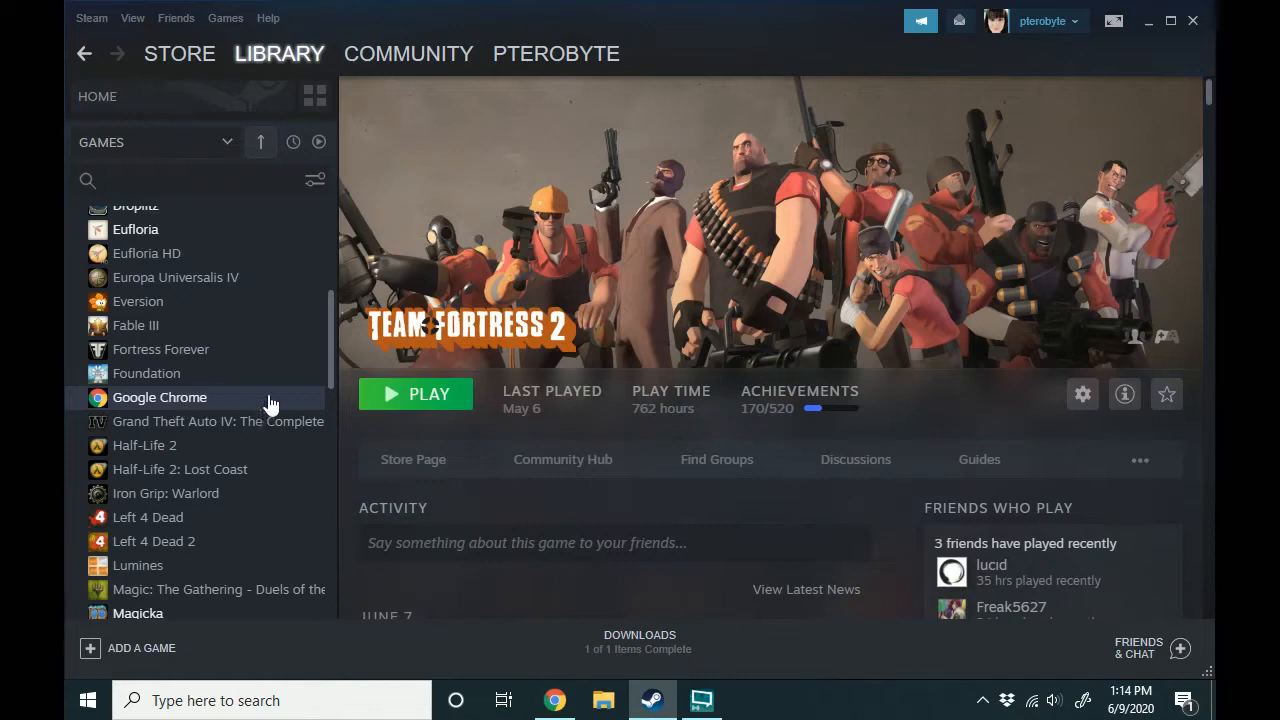
right_click(160, 396)
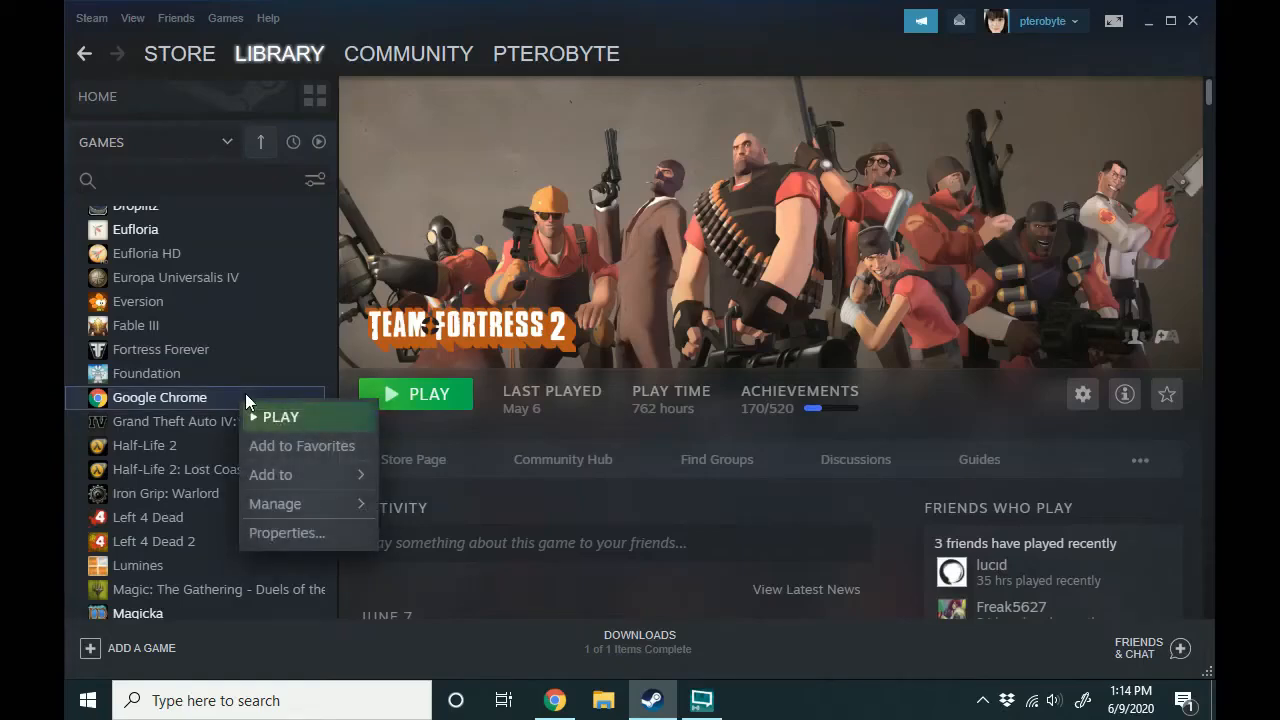
mouse_move(272, 474)
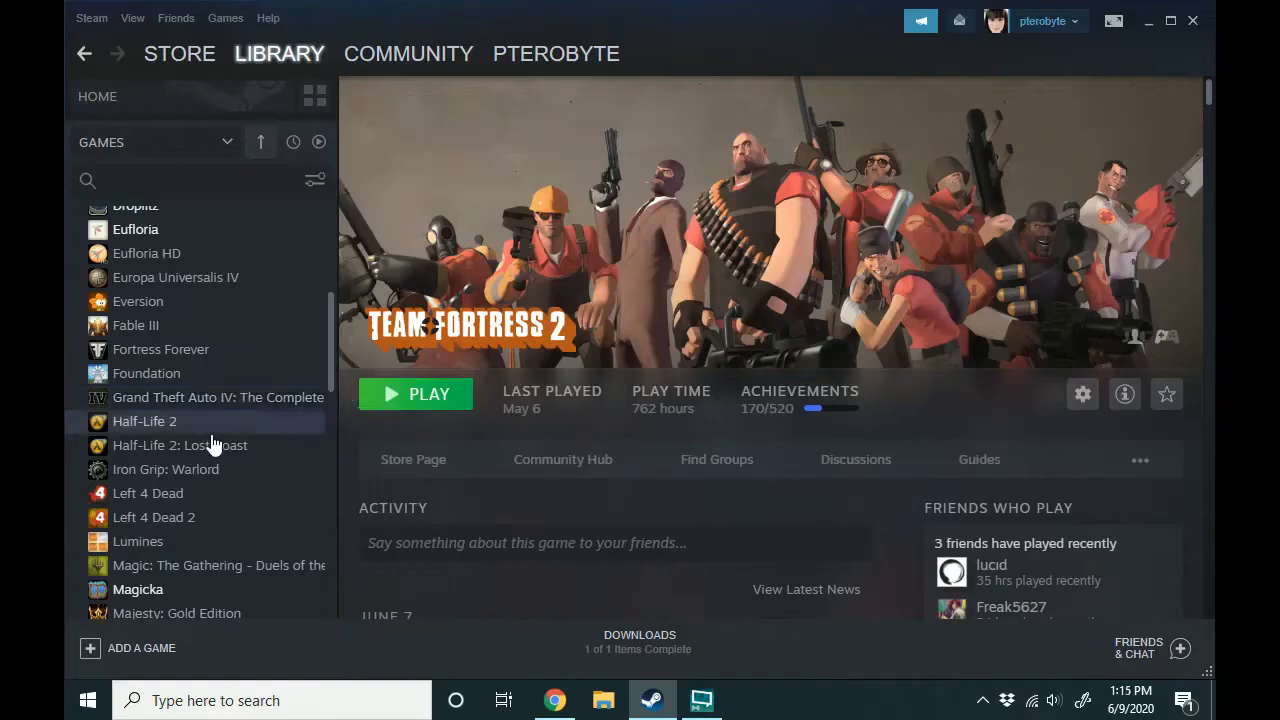
mouse_move(210, 468)
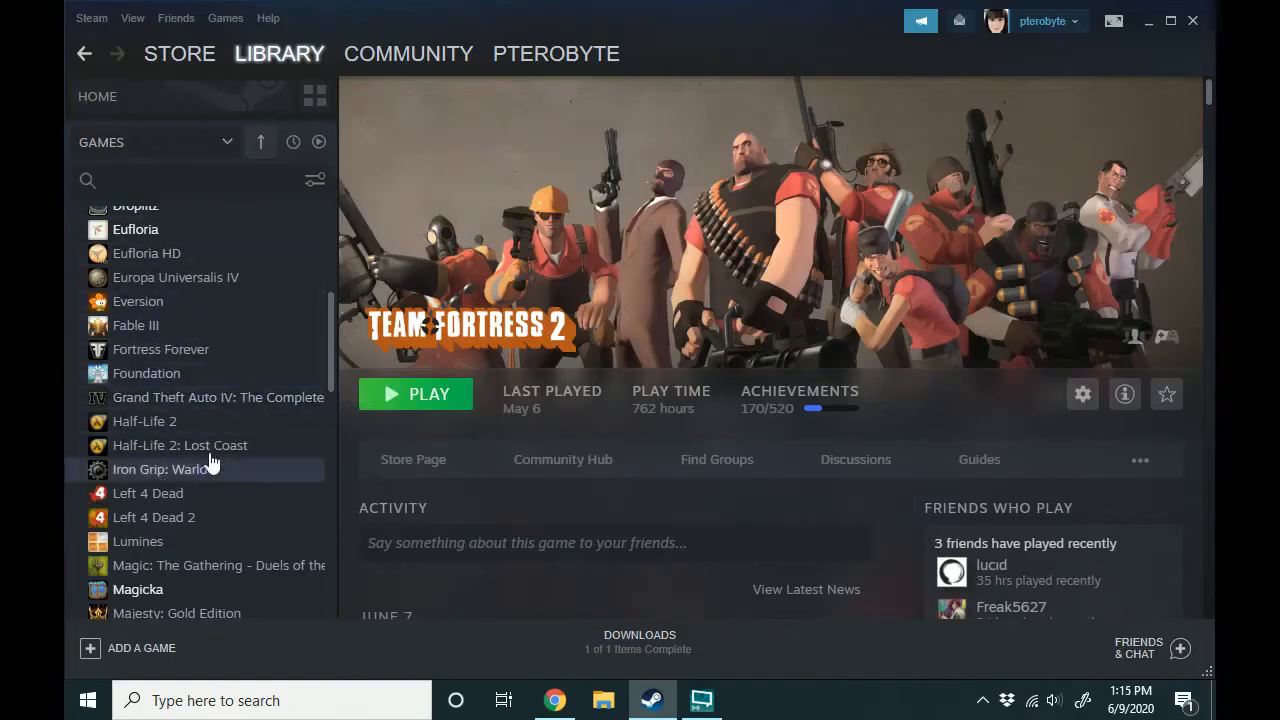
Step: Uninstall Shop Titans and remove it from the account via its Manage options
scroll("down", 3)
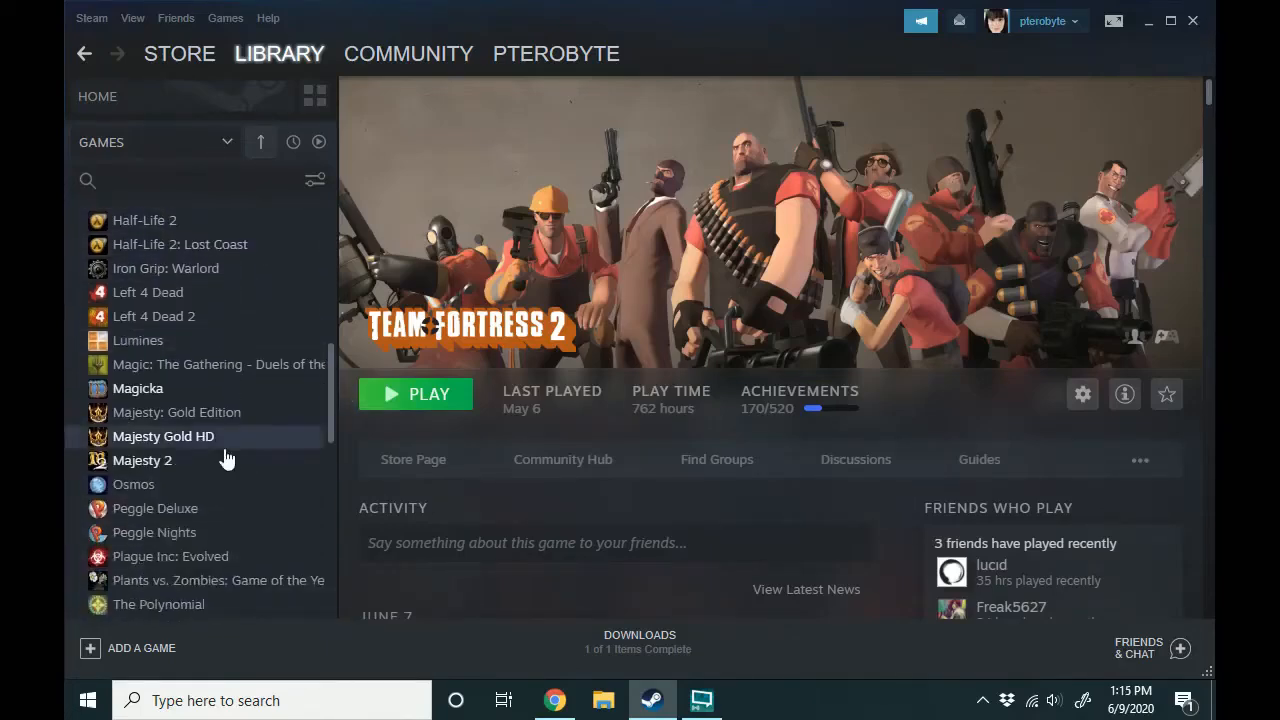
scroll("down", 3)
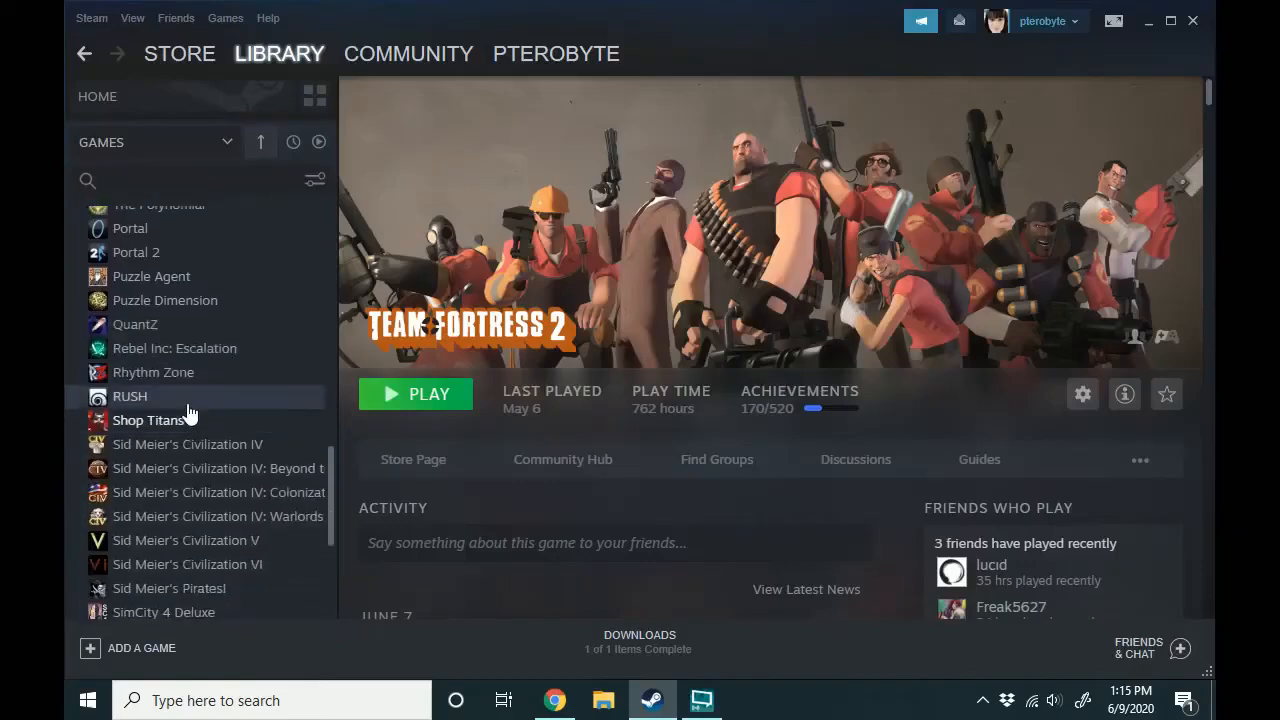
right_click(148, 420)
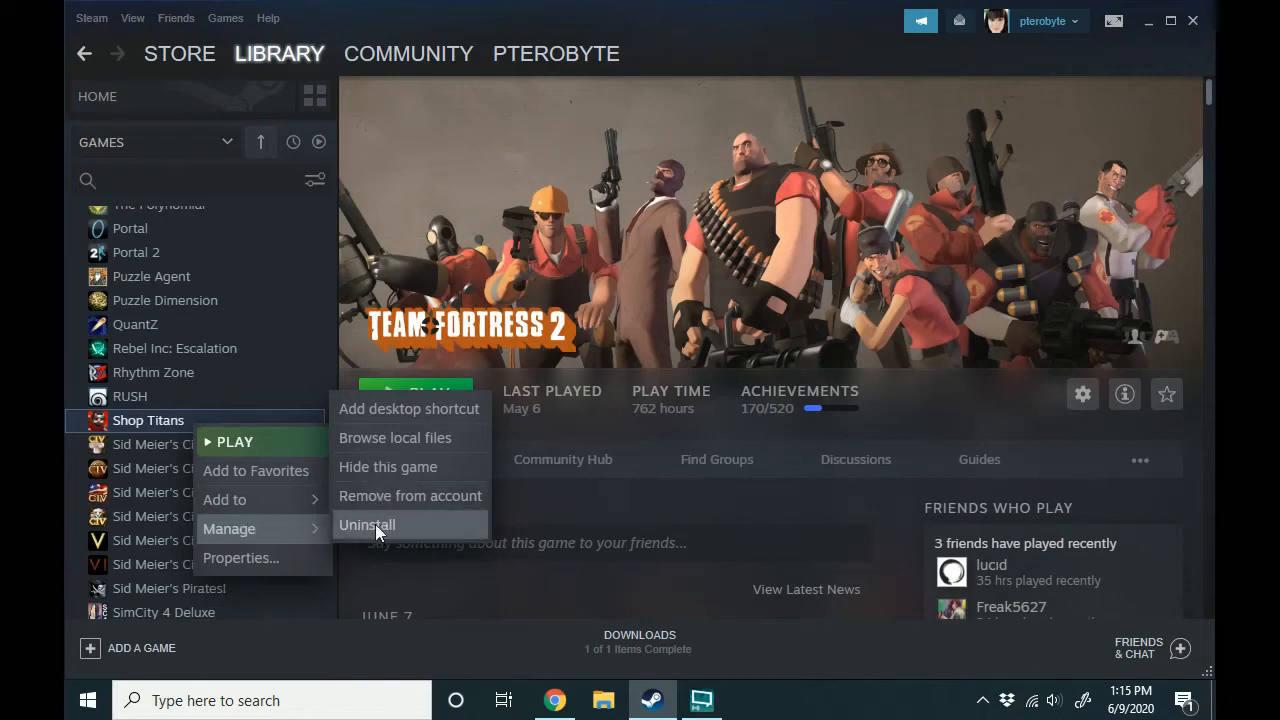
left_click(368, 524)
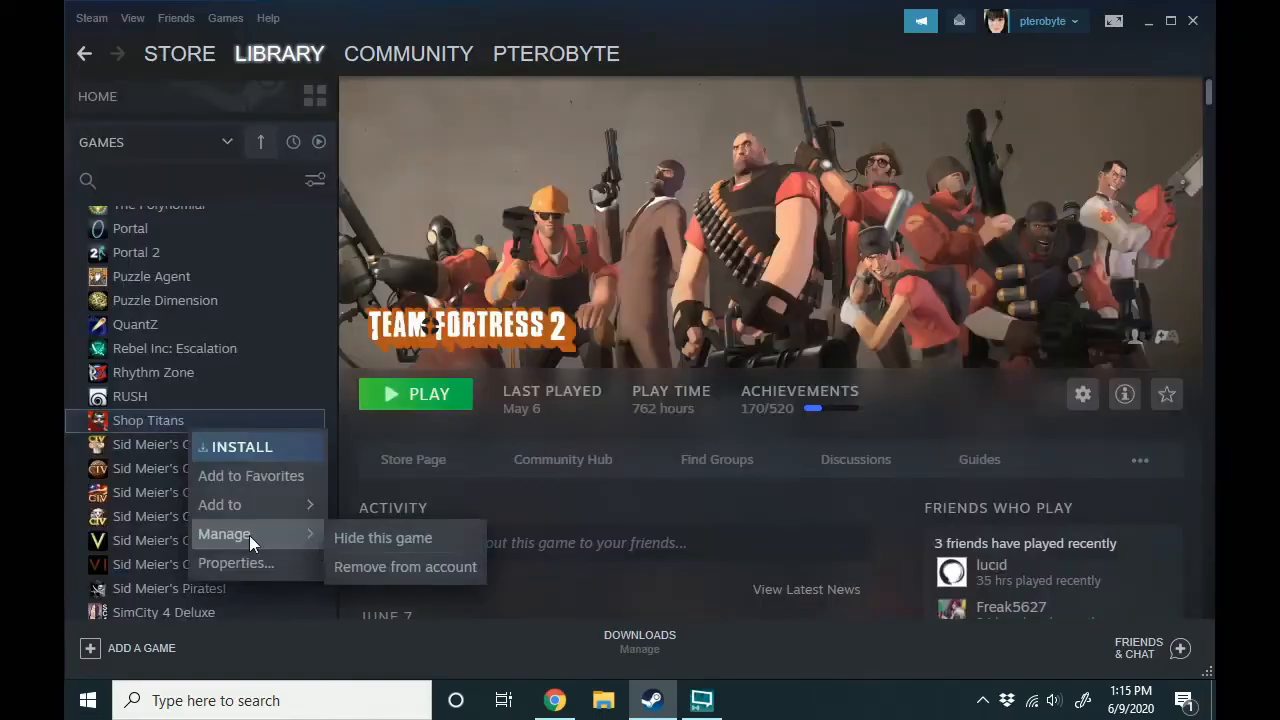
left_click(404, 568)
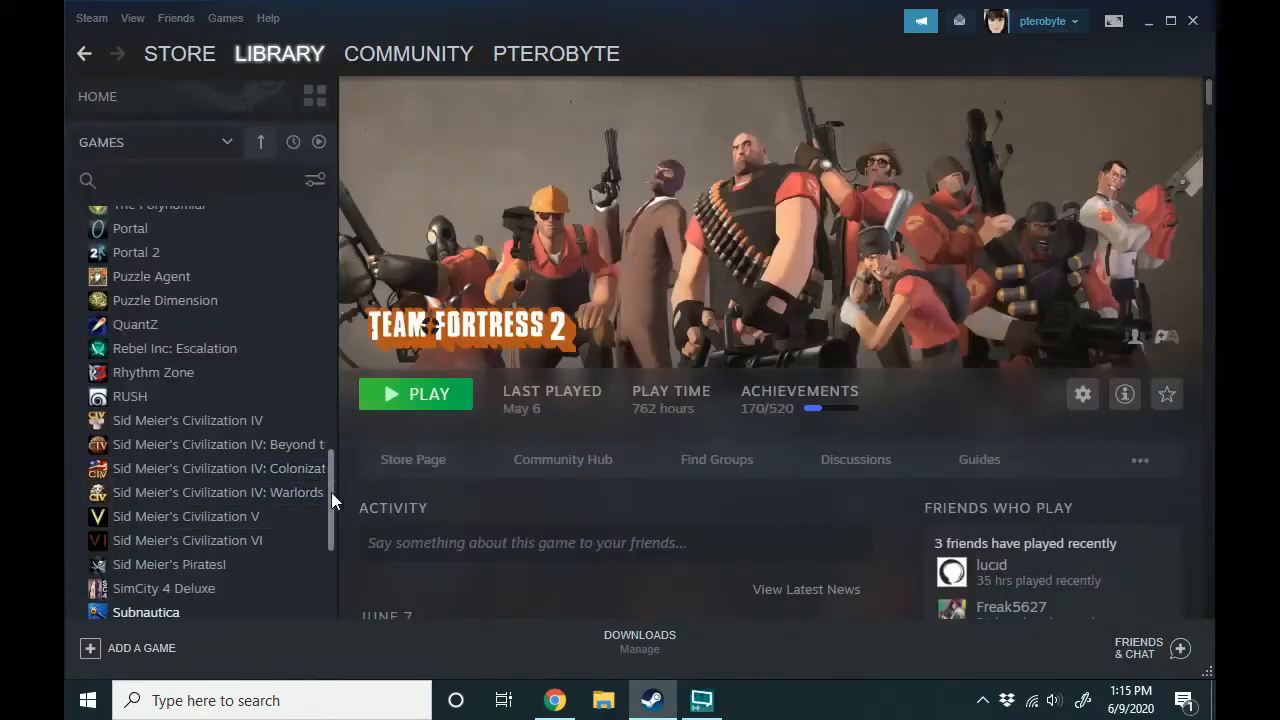
scroll("down", 3)
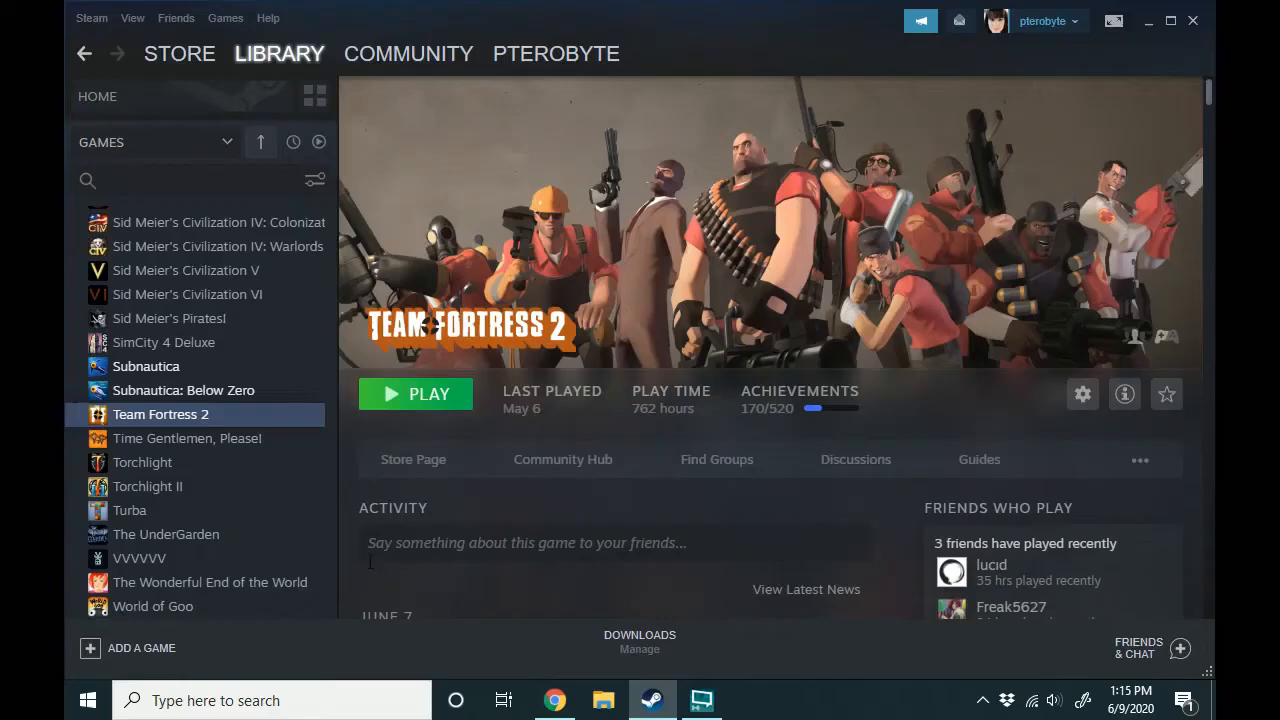
mouse_move(230, 430)
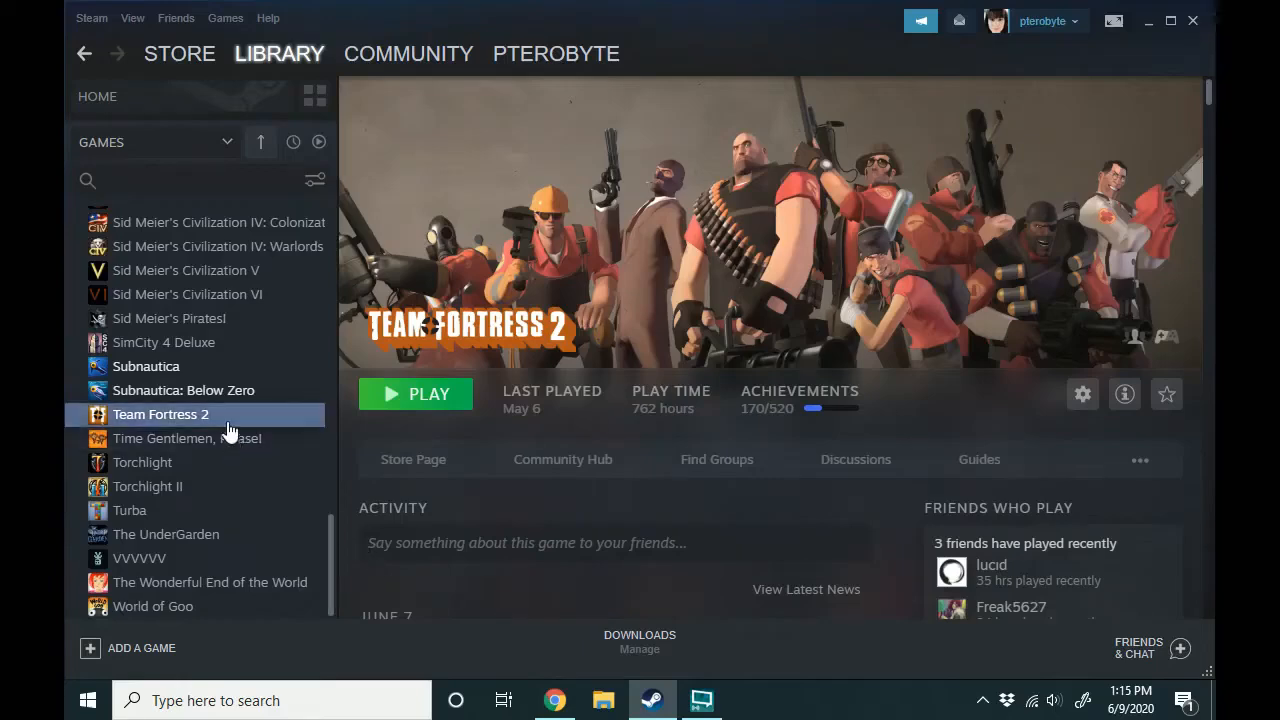
right_click(160, 414)
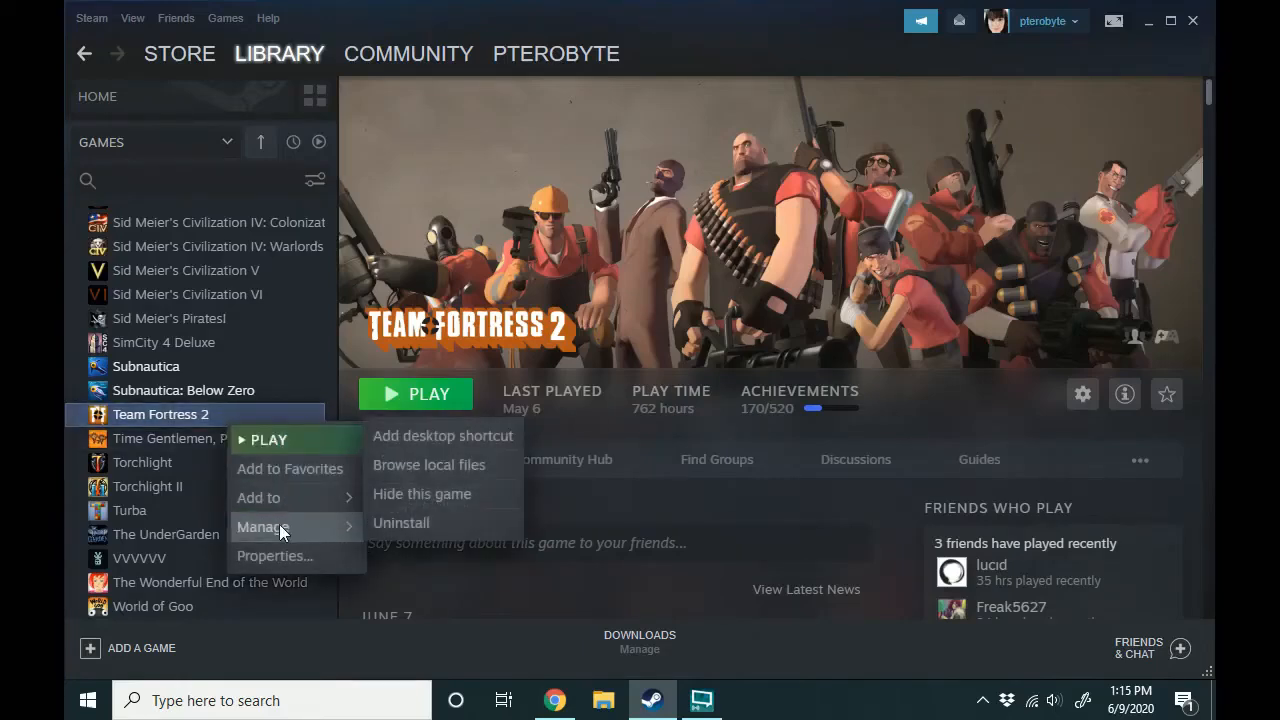
mouse_move(420, 492)
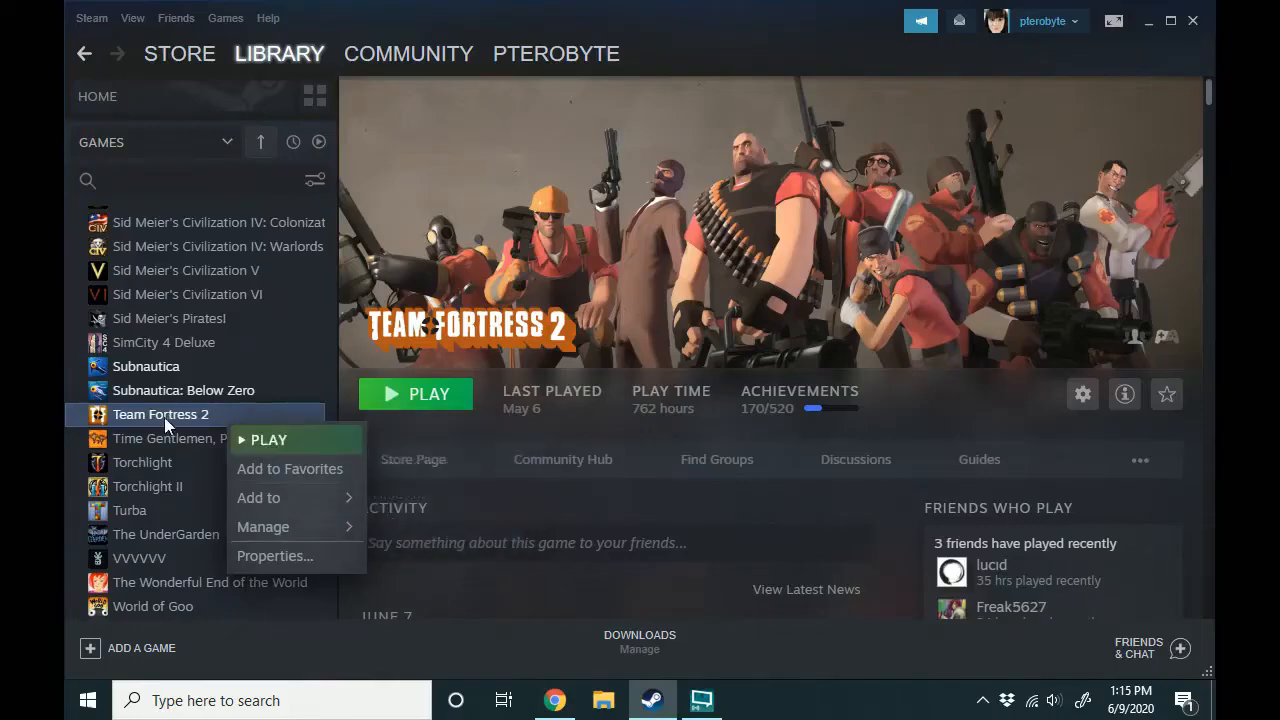
left_click(504, 598)
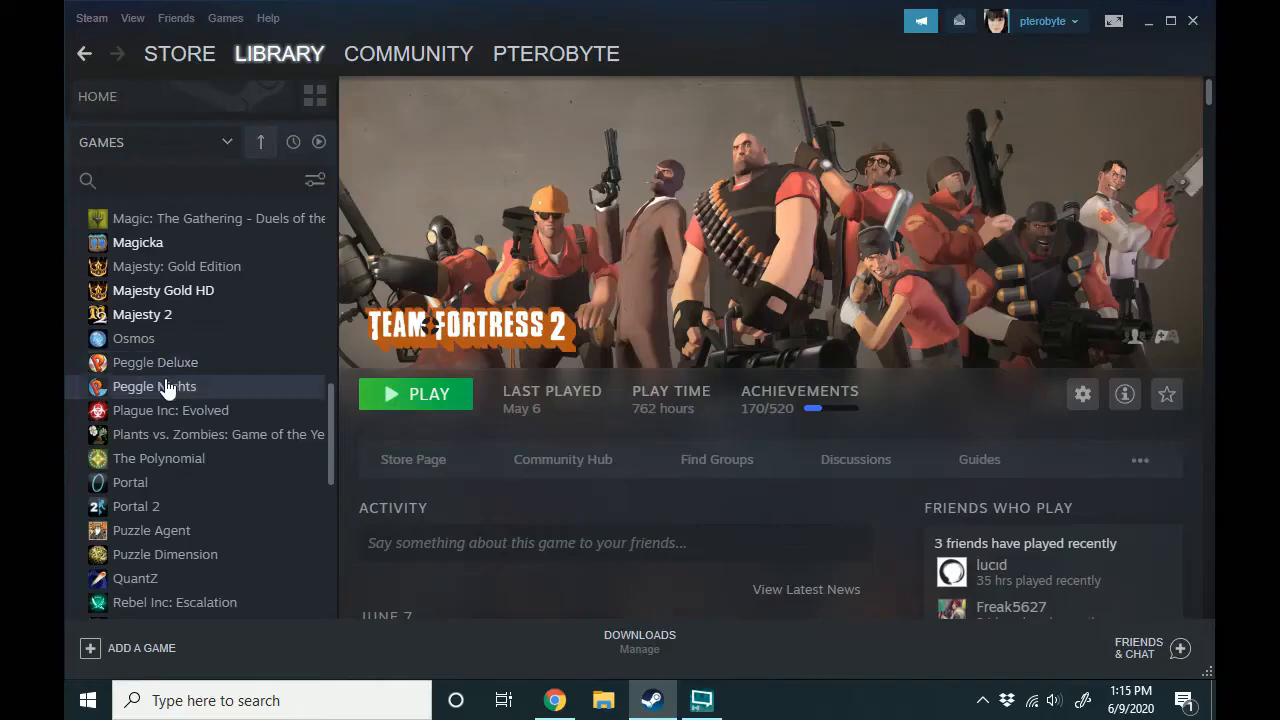
mouse_move(156, 362)
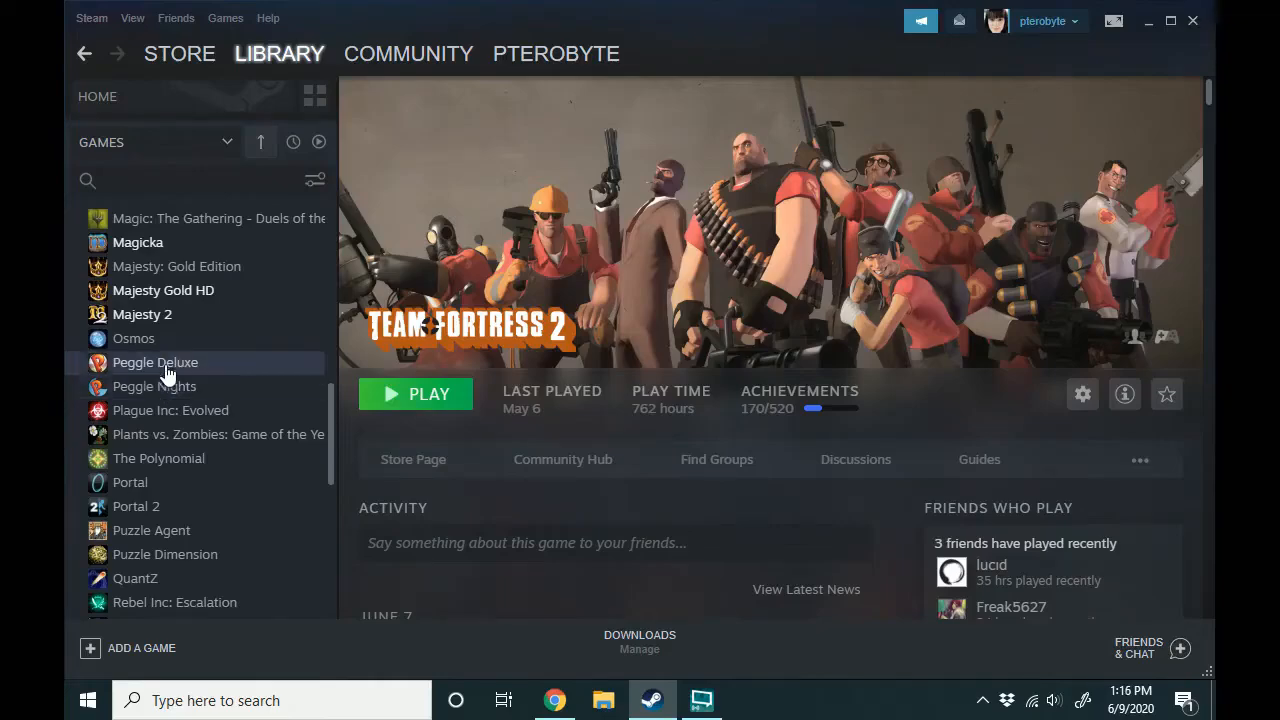
Step: Go to help.steampowered.com to reach the Steam Support home page
left_click(554, 700)
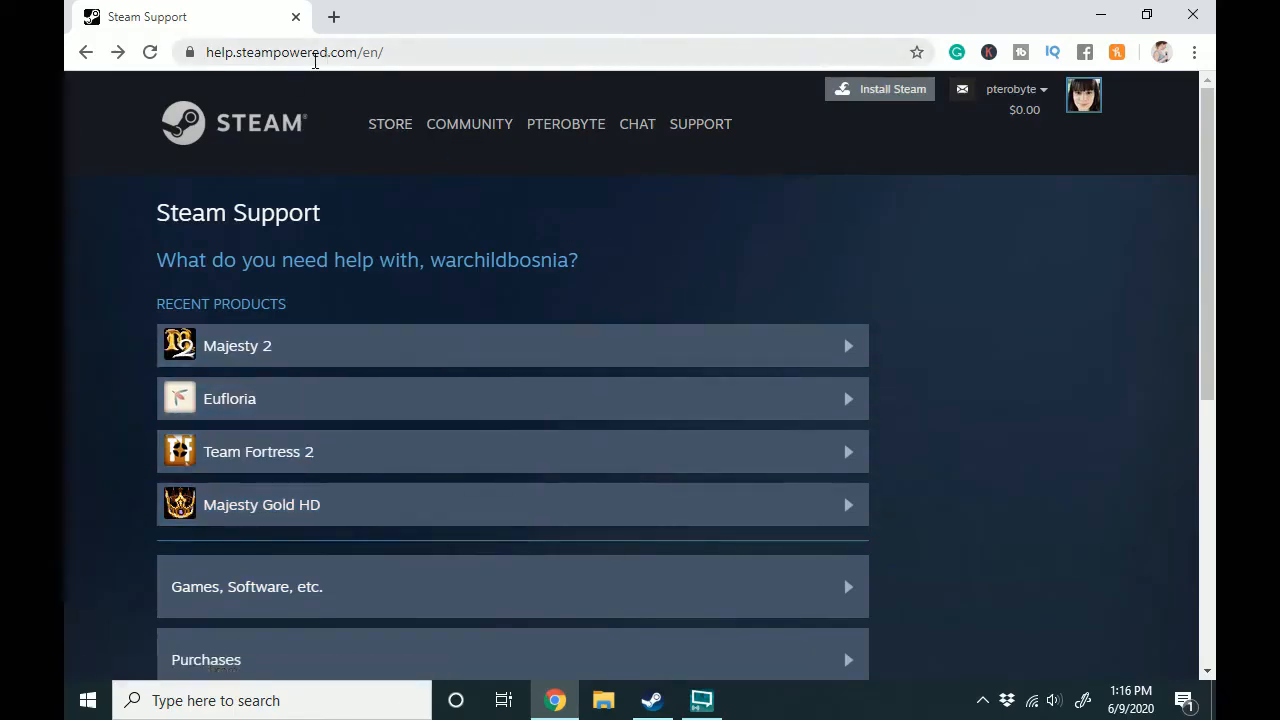
mouse_move(340, 176)
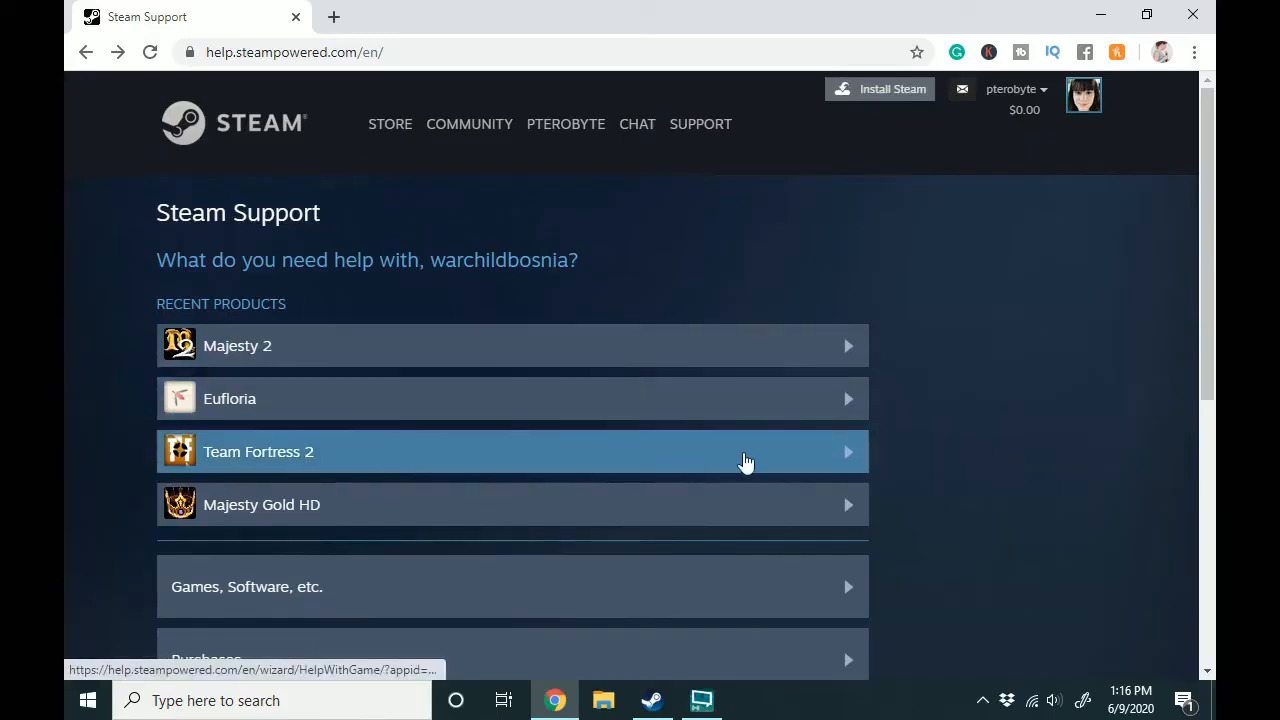
mouse_move(850, 462)
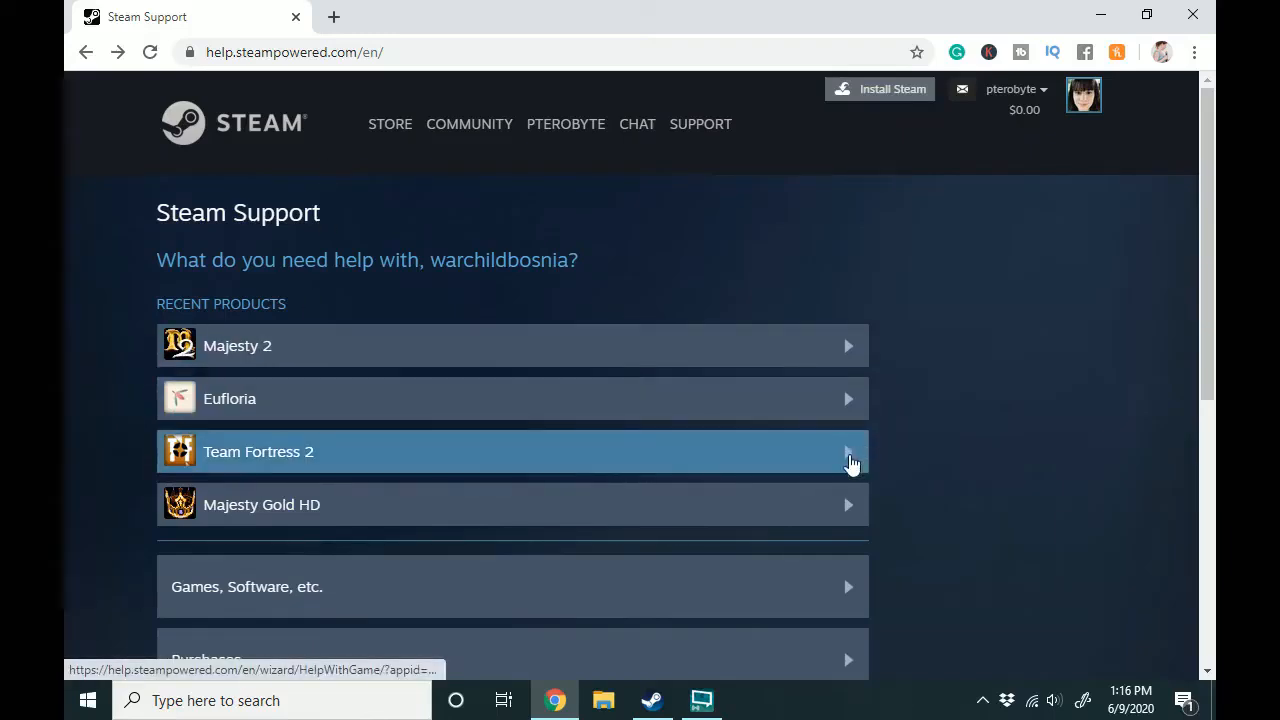
mouse_move(848, 460)
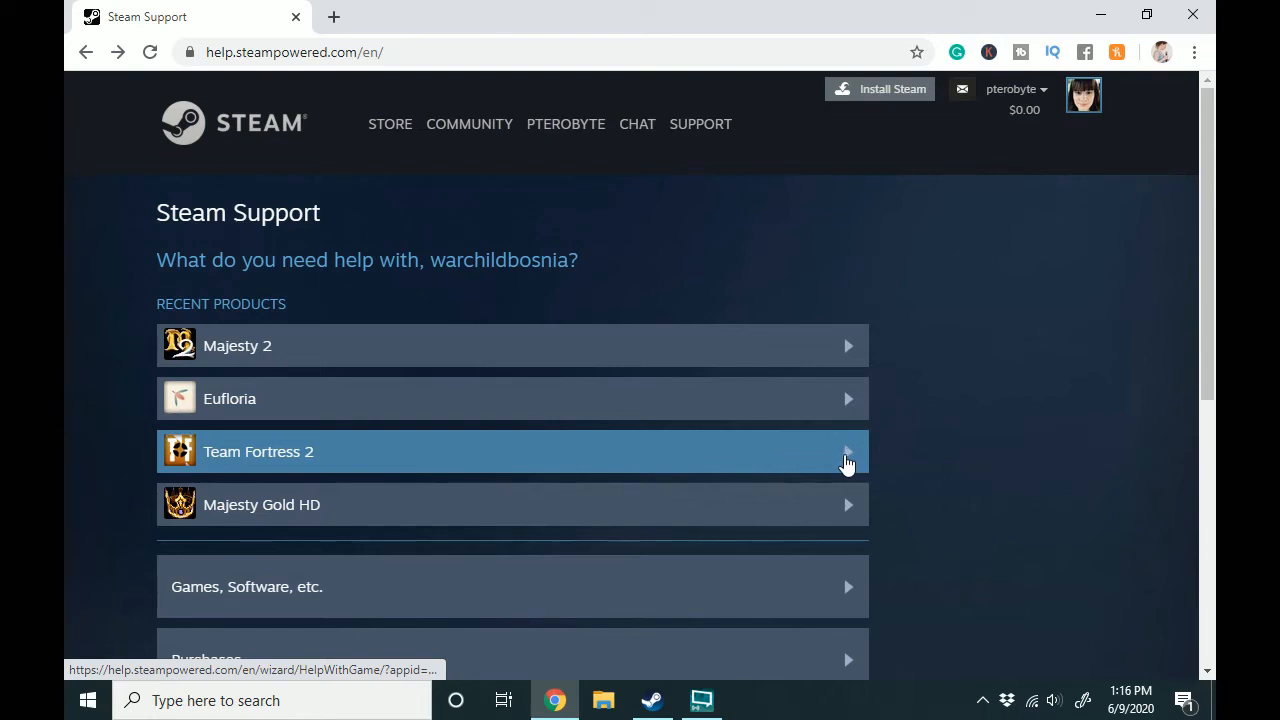
mouse_move(912, 408)
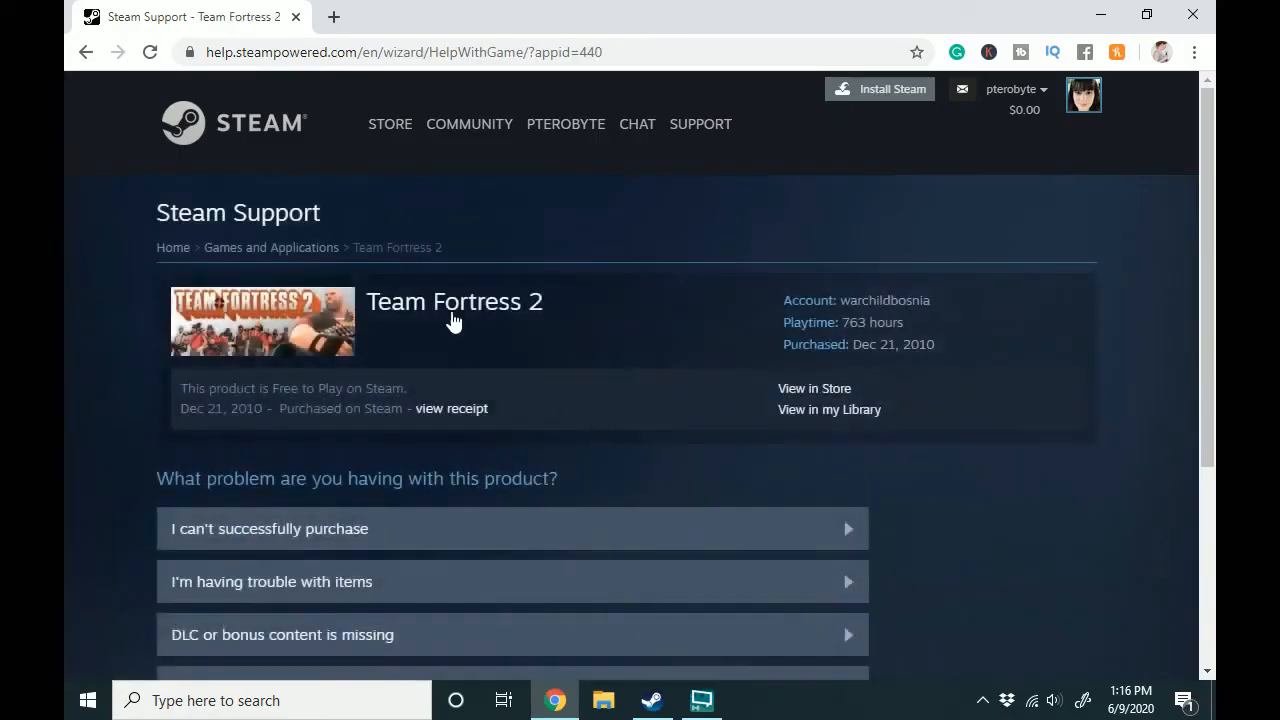
mouse_move(956, 500)
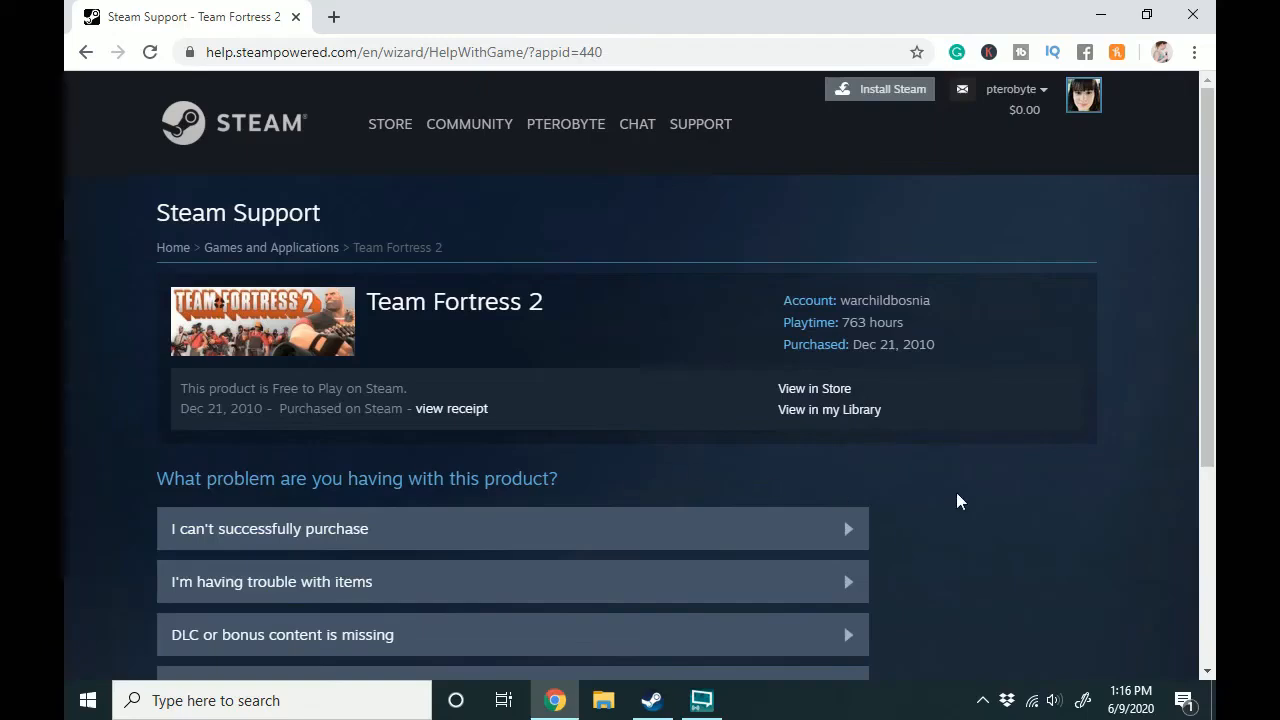
Step: Scroll the Team Fortress 2 help page down to its problem options
scroll("down", 3)
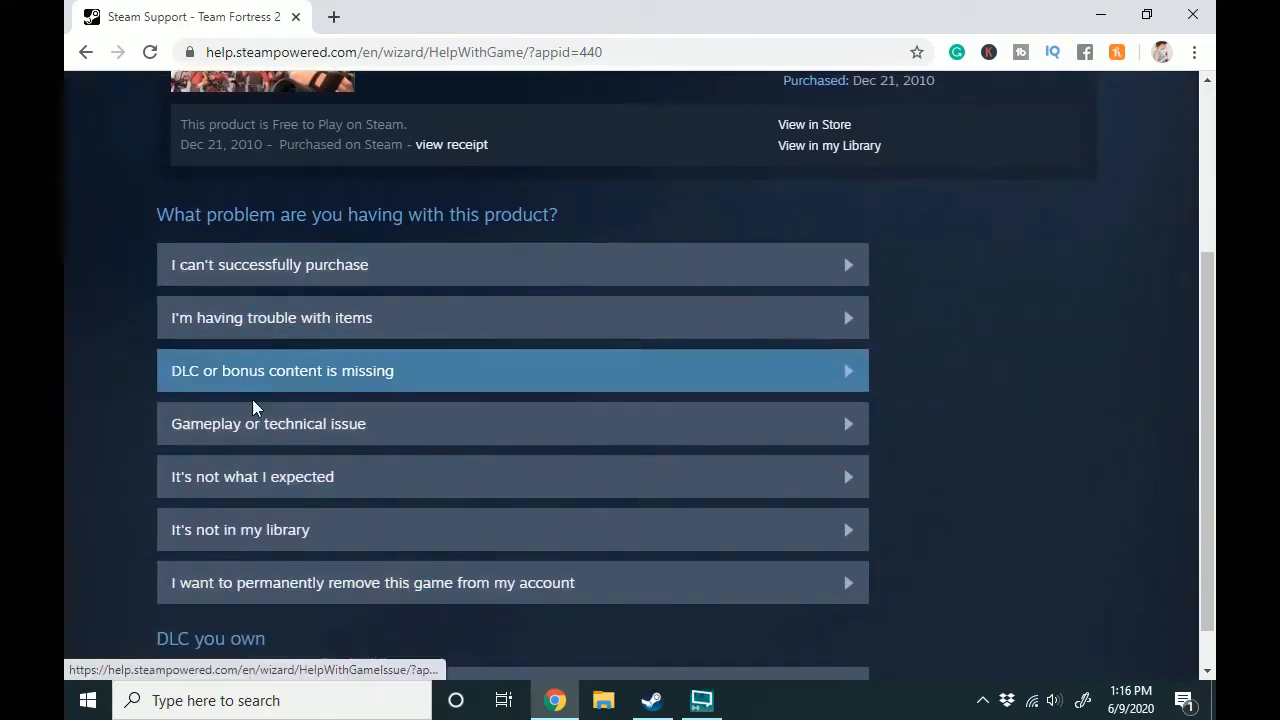
mouse_move(136, 150)
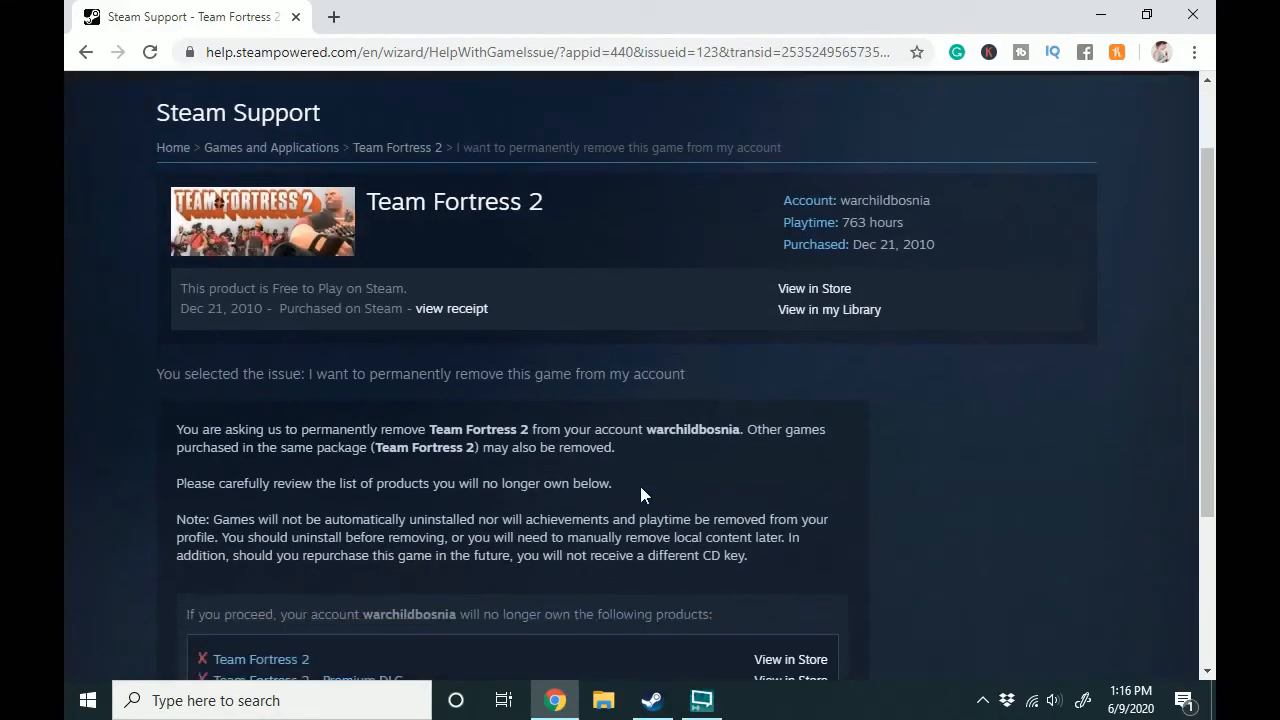
Step: Scroll to the permanent-removal confirmation listing the three Team Fortress 2 products
scroll("down", 3)
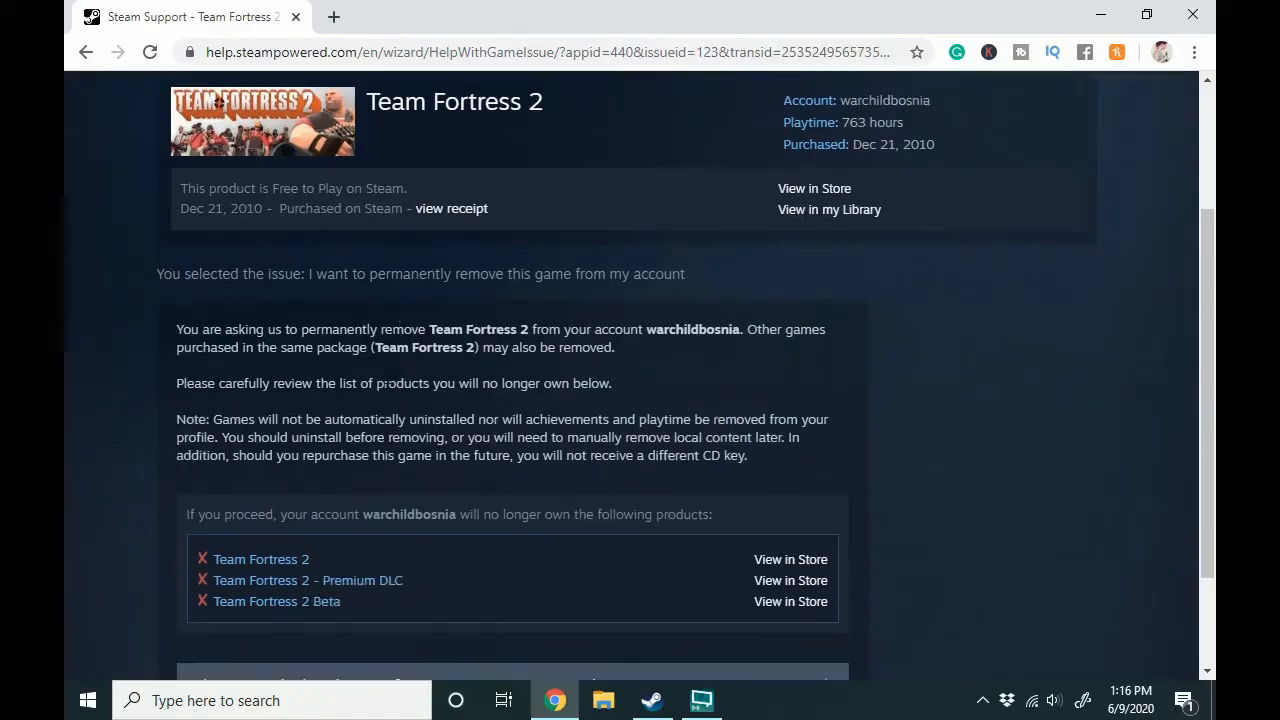
scroll("down", 3)
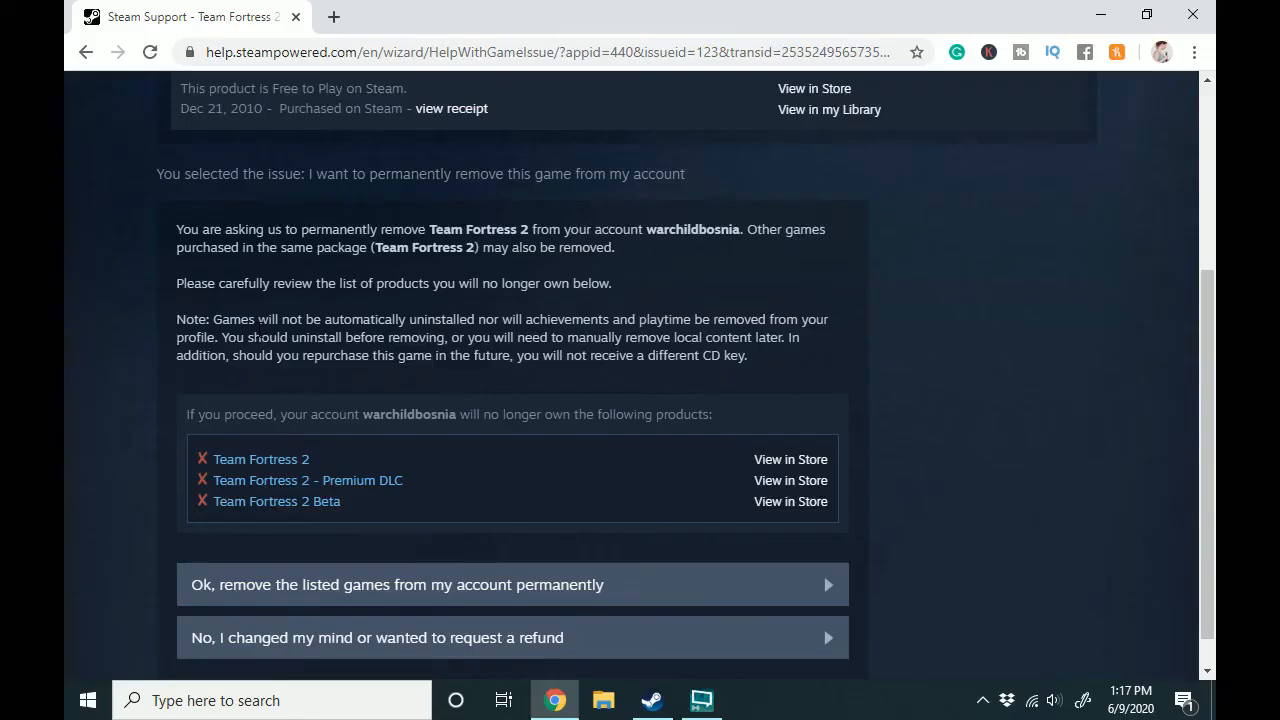
mouse_move(284, 390)
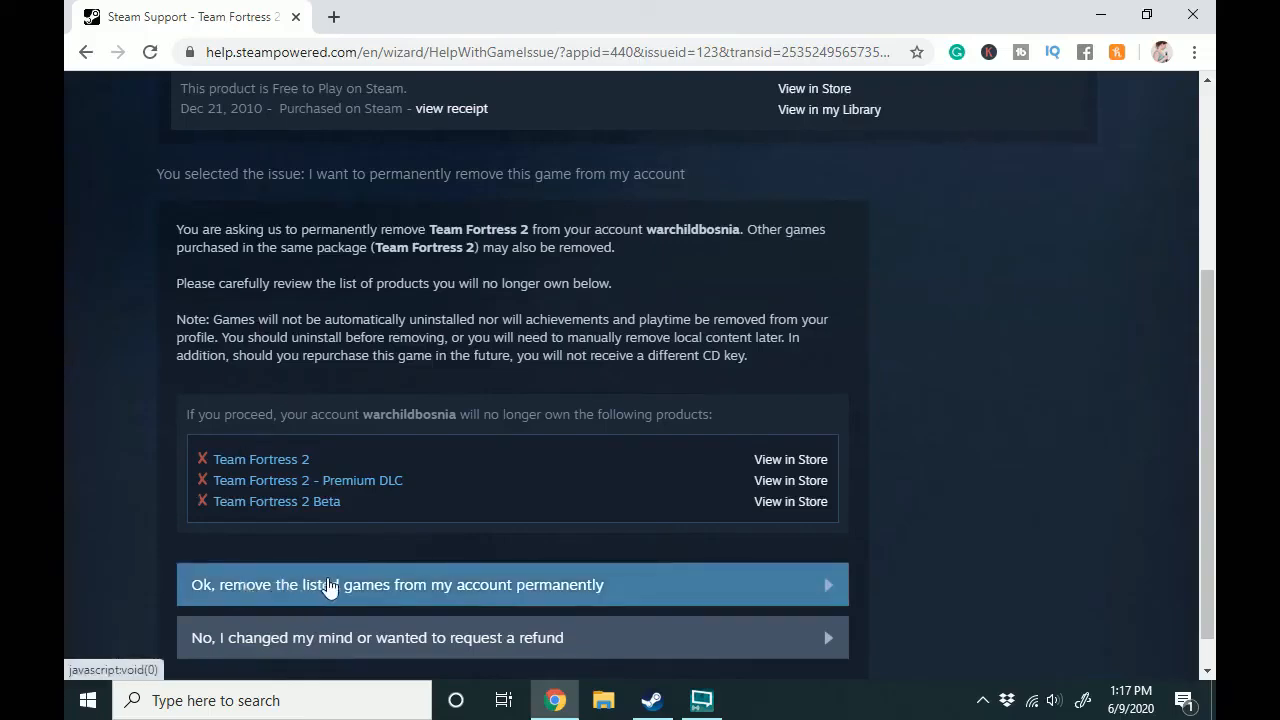
mouse_move(594, 584)
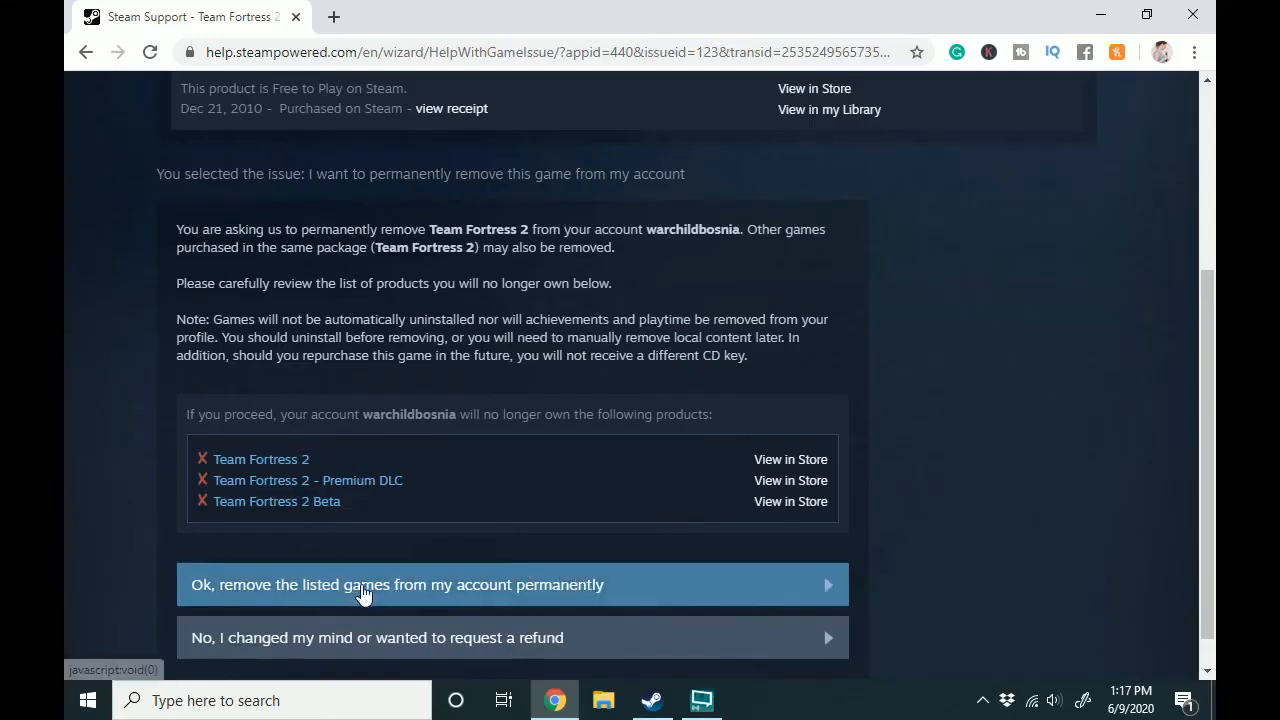
mouse_move(294, 16)
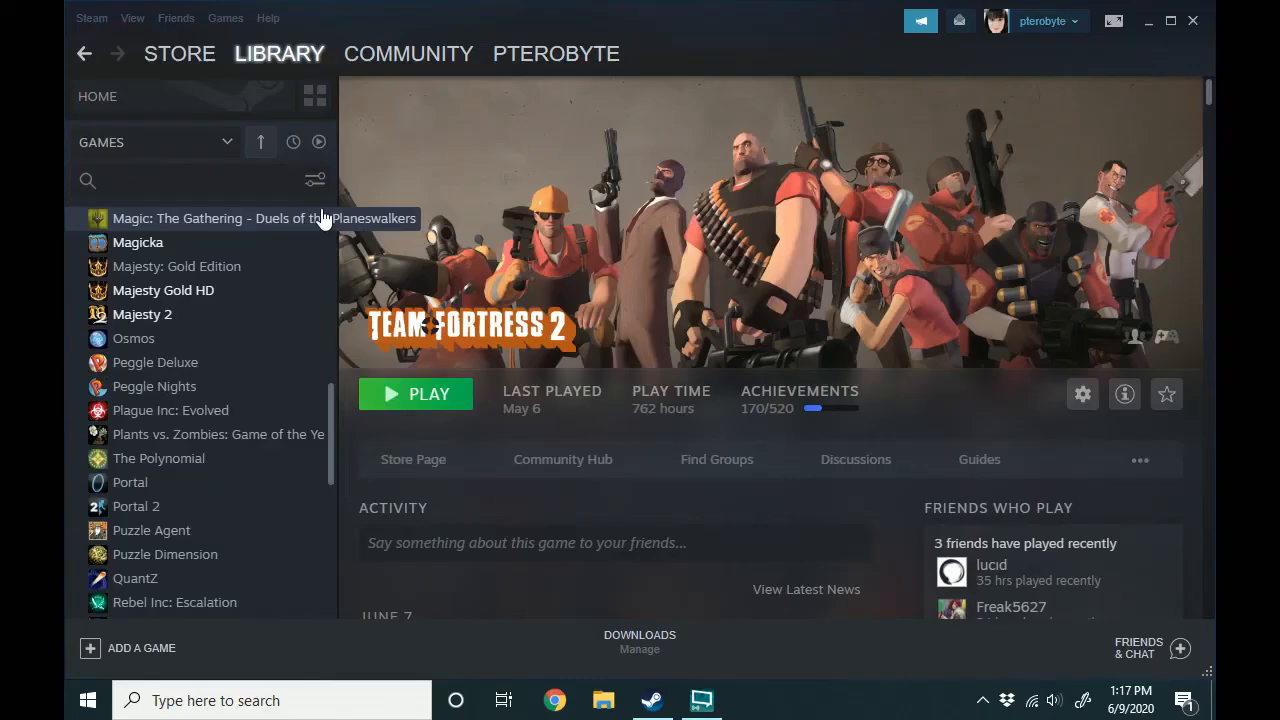
mouse_move(460, 170)
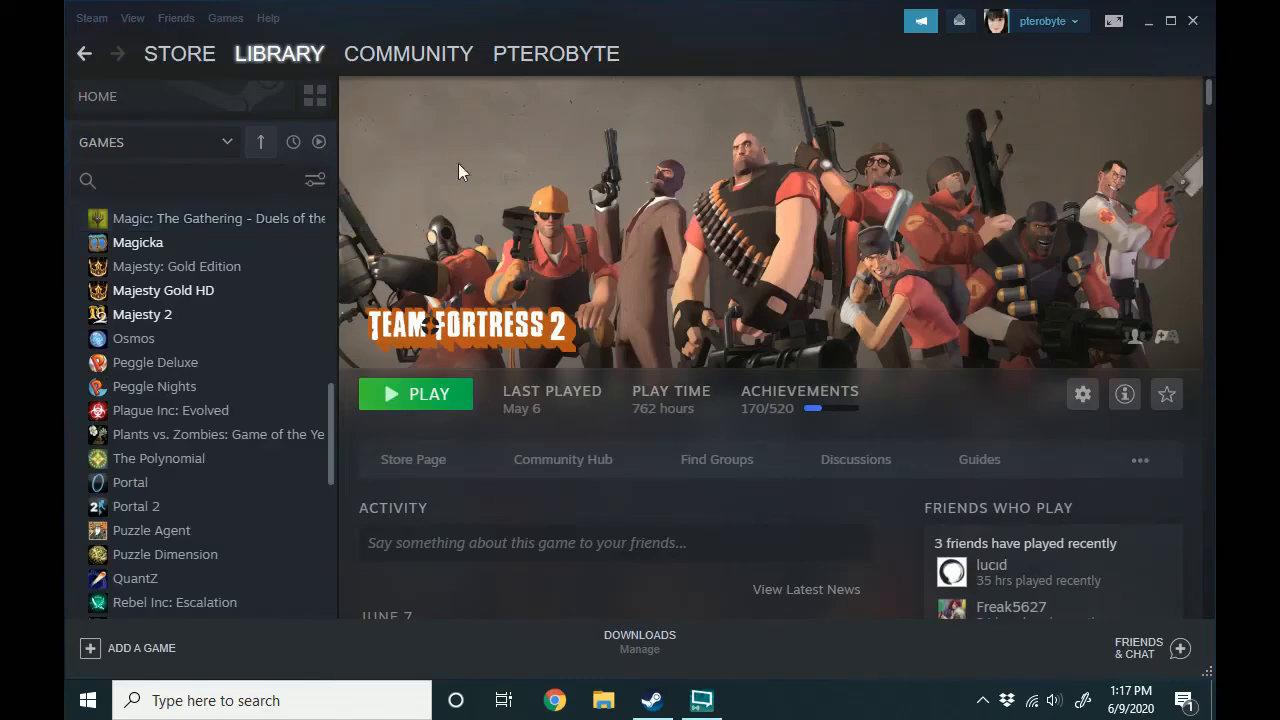
mouse_move(756, 32)
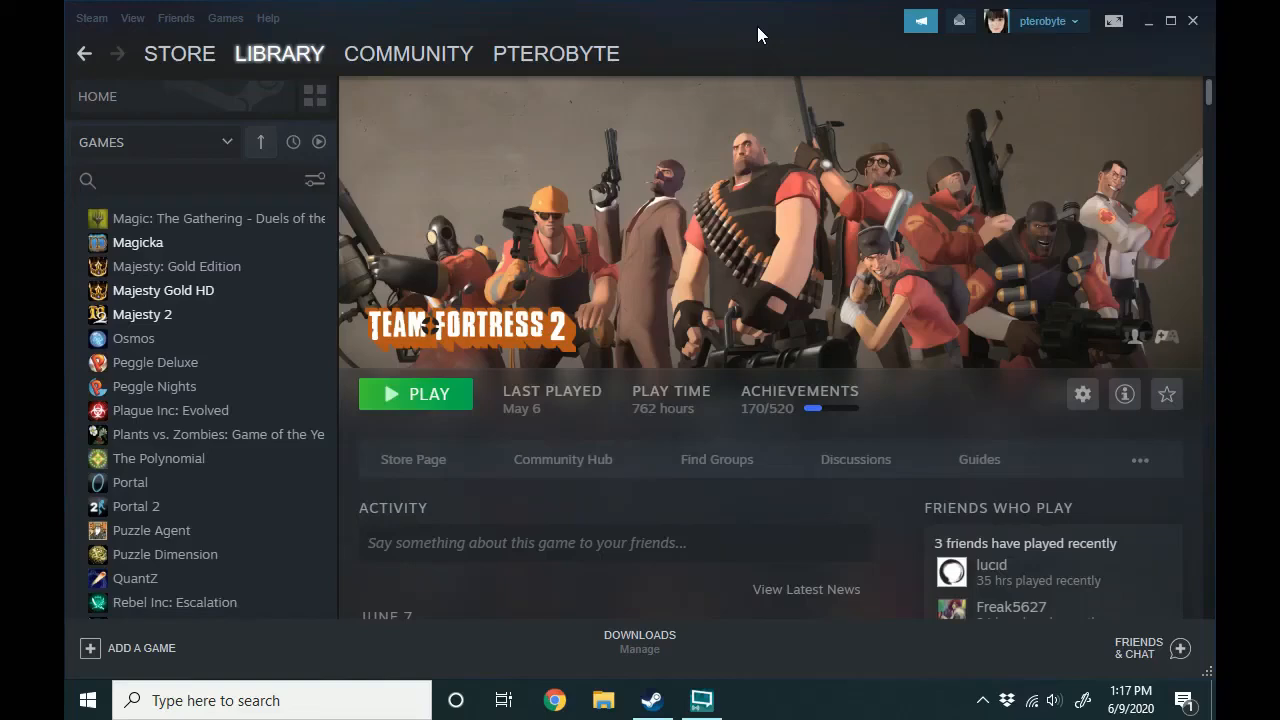